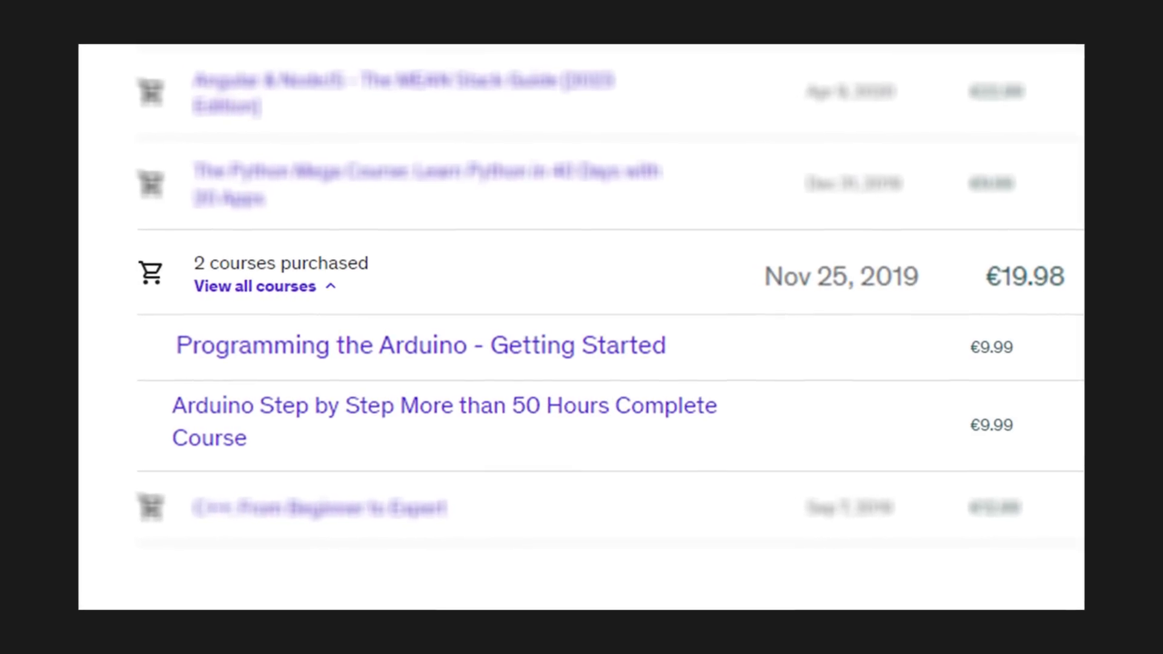
- Expand the Nov 25, 2019 order to list both purchased Arduino courses
click(443, 423)
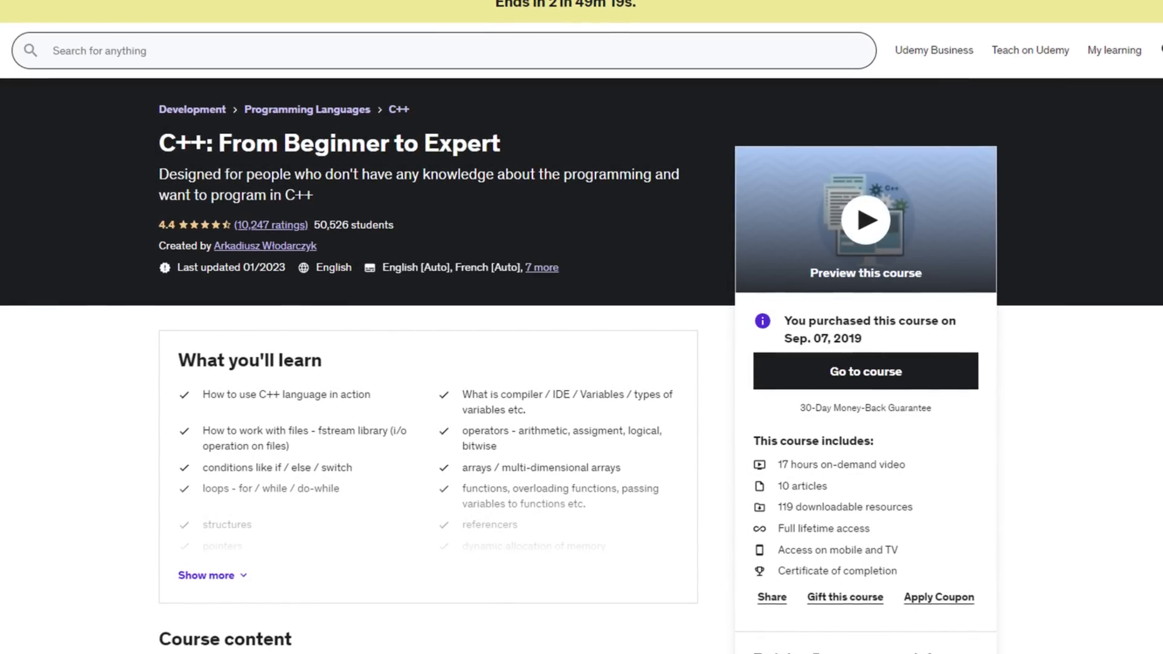
- Scroll through the 'C++: From Beginner to Expert' course overview
scroll(down, 3)
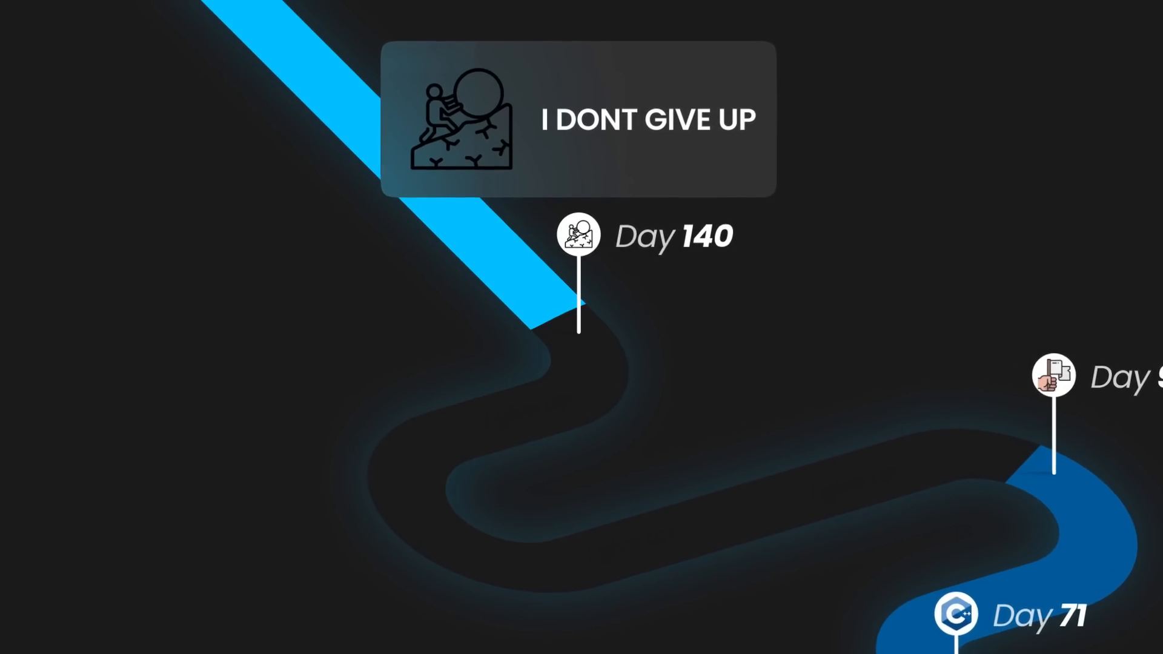
- Search YouTube for 'Top 10 coding'
text(Top 10 coding)
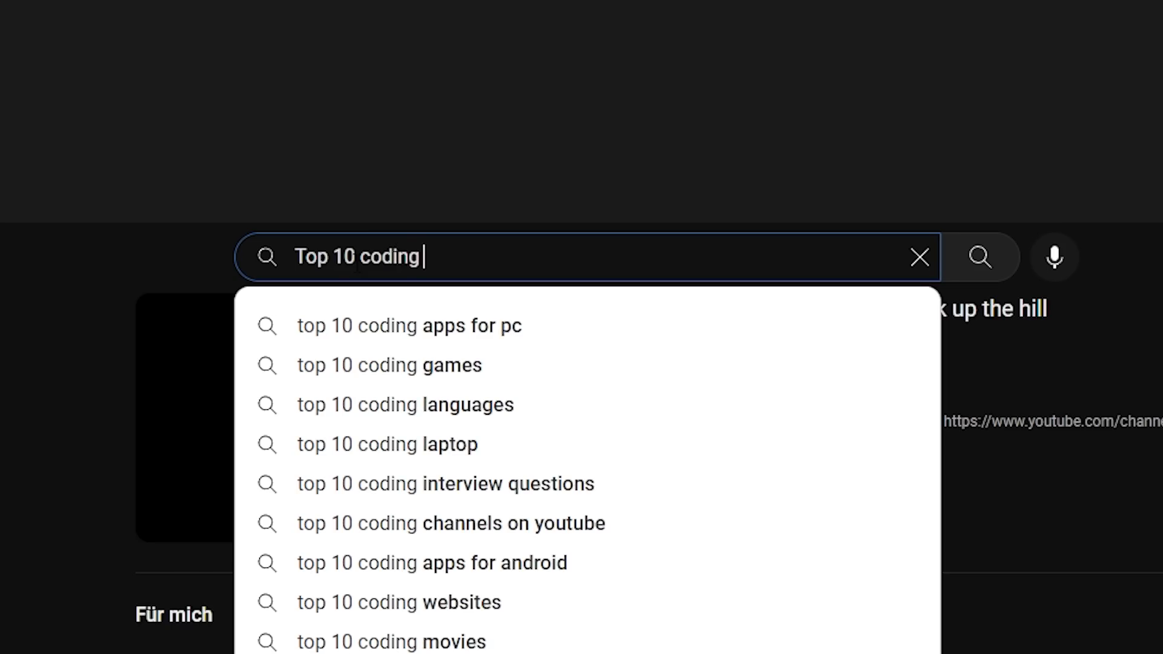
- Search 'top 10 programming languages to learn in 2020' and browse Dataquest's beginner Python project ideas
text(top 10 programming languages to learn in 2020)
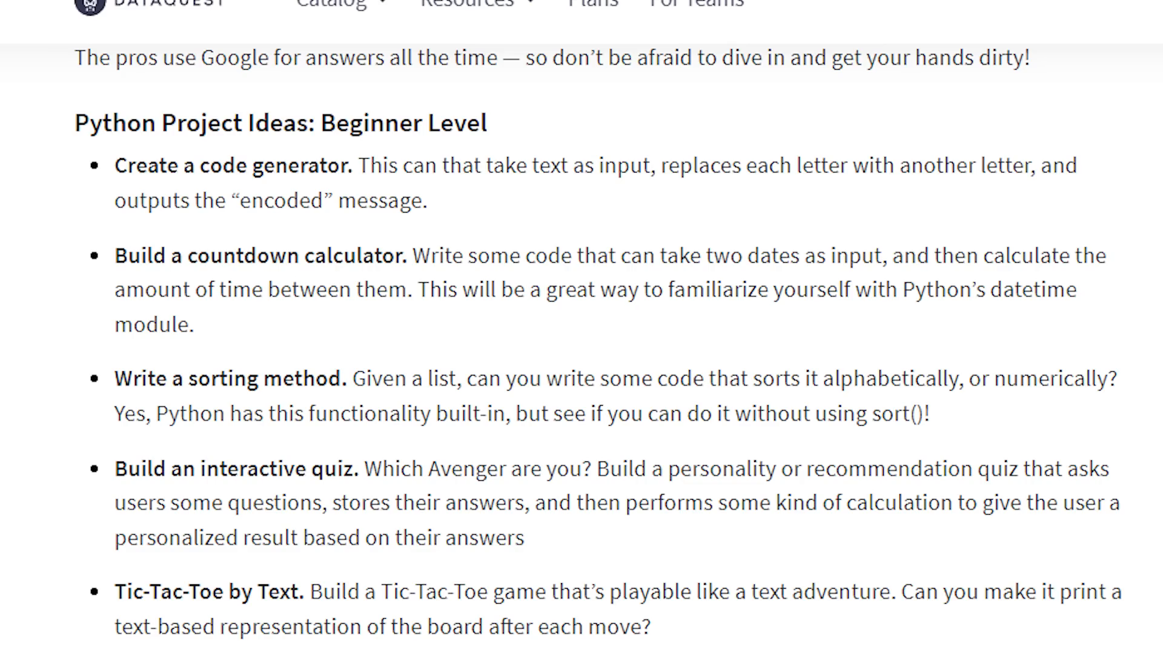
scroll(down, 3)
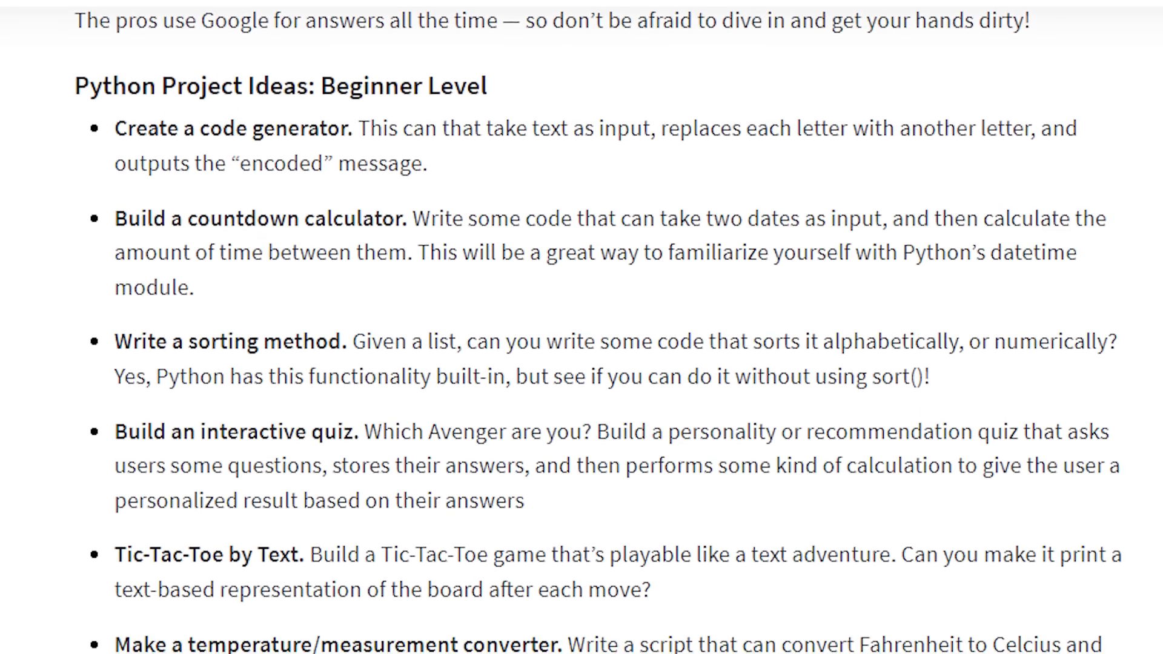